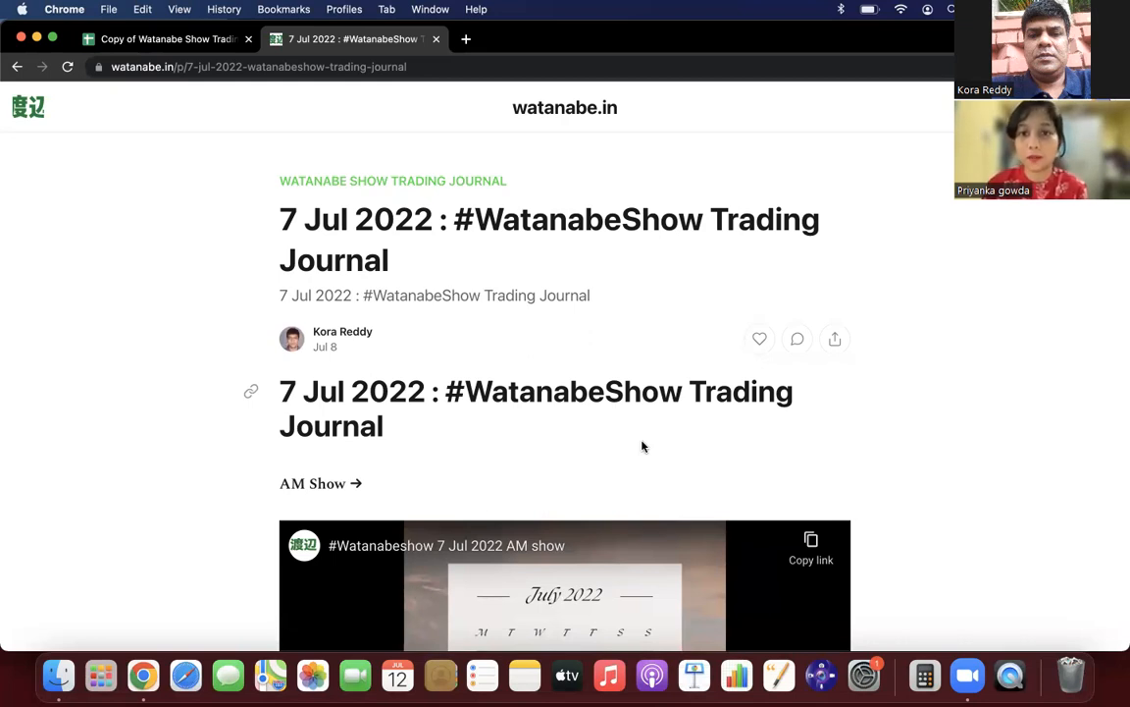
From the blog post, reach the 'Copy of Watanabe Show Trading Journal' Weekly Consolidated sheet.
scroll("down", 3)
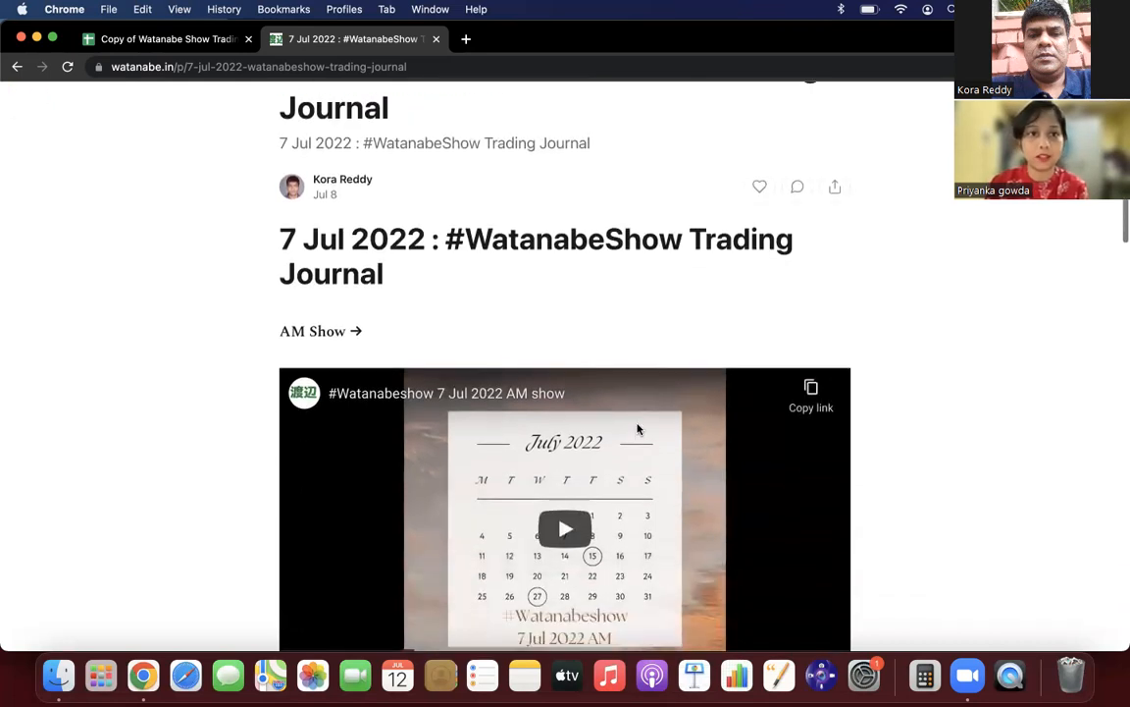
scroll("down", 3)
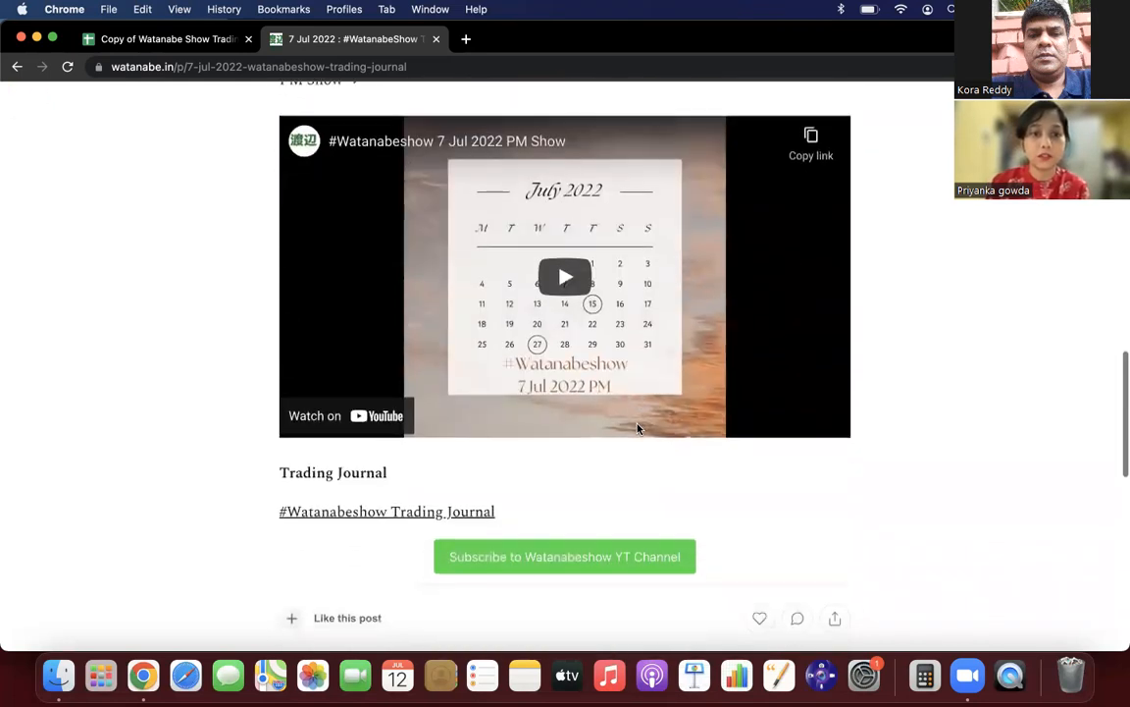
scroll("up", 3)
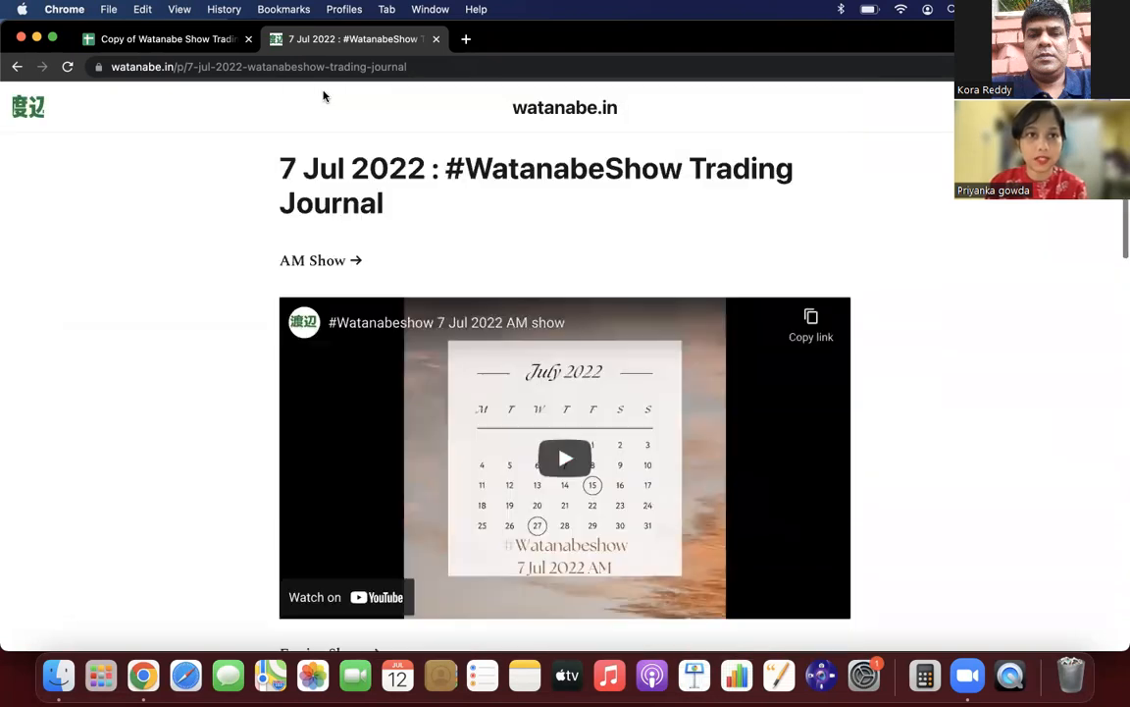
scroll("up", 3)
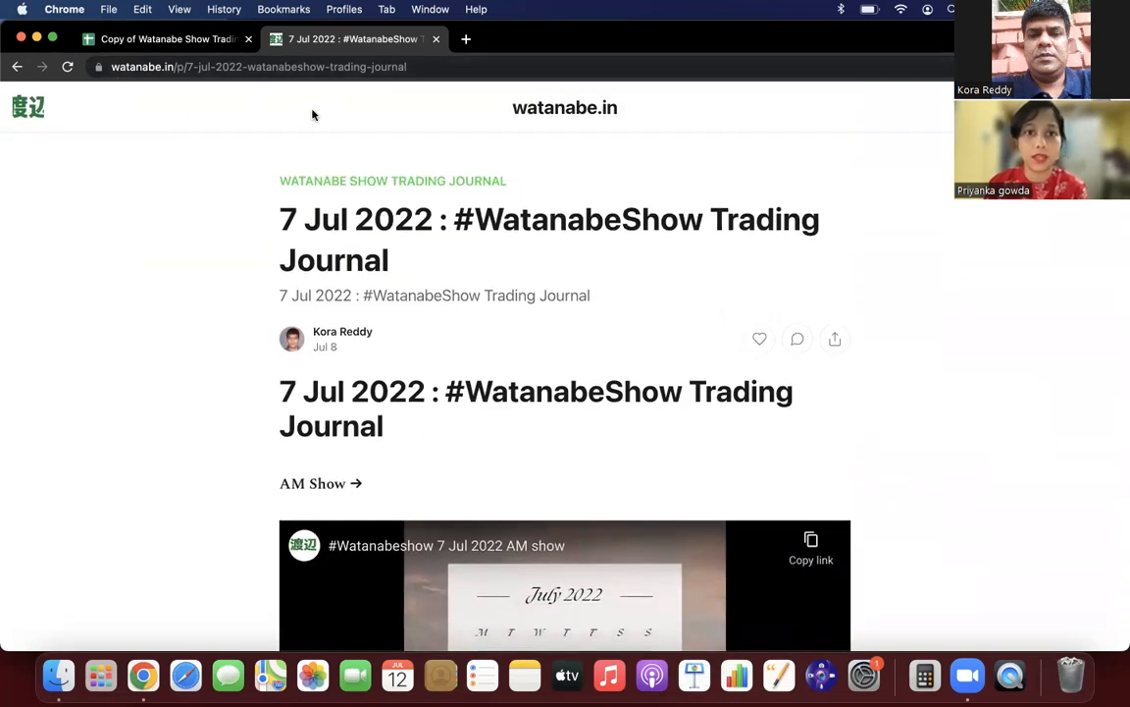
scroll("down", 3)
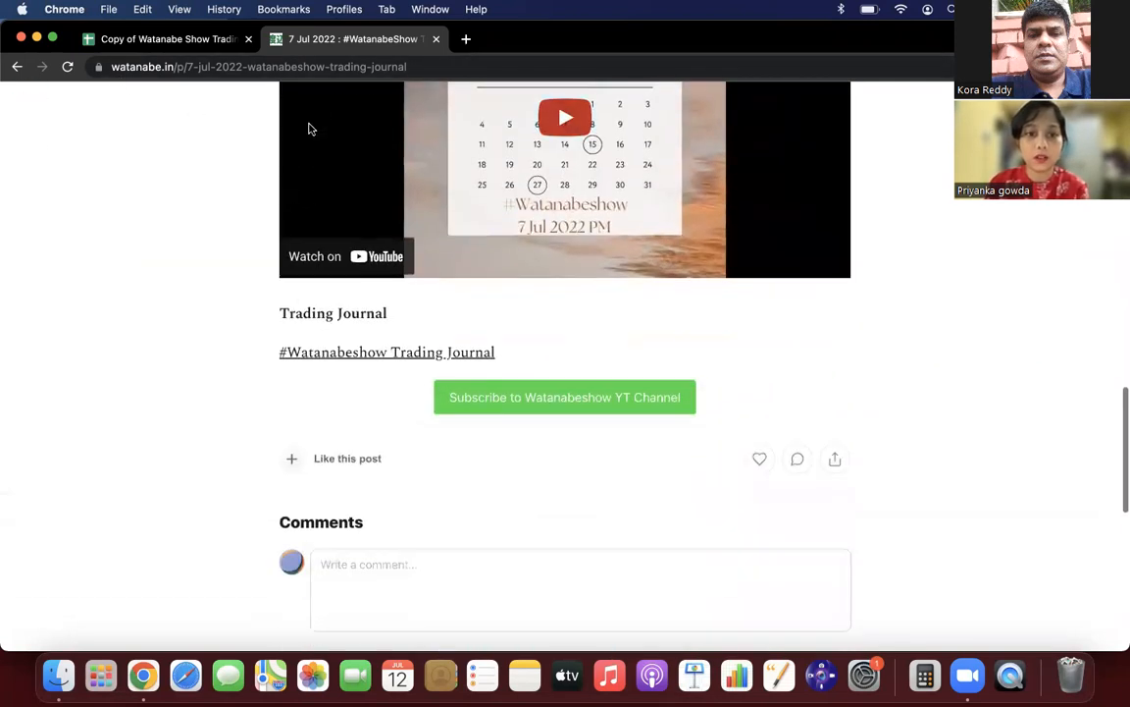
left_click(387, 352)
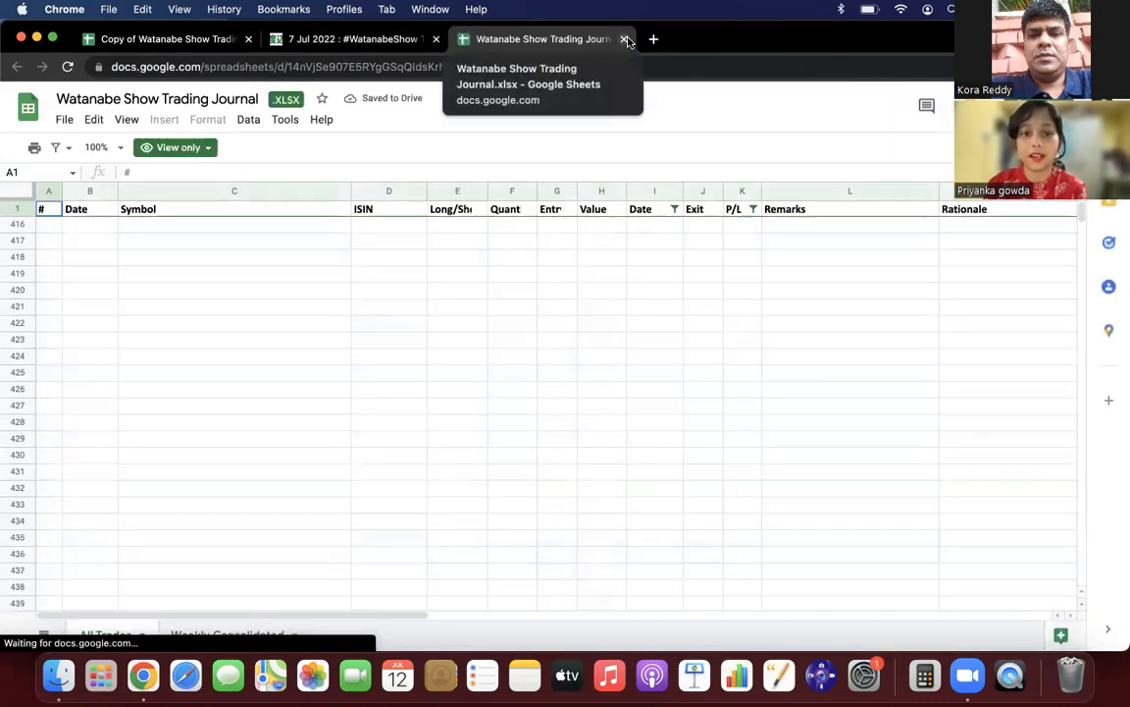
left_click(624, 39)
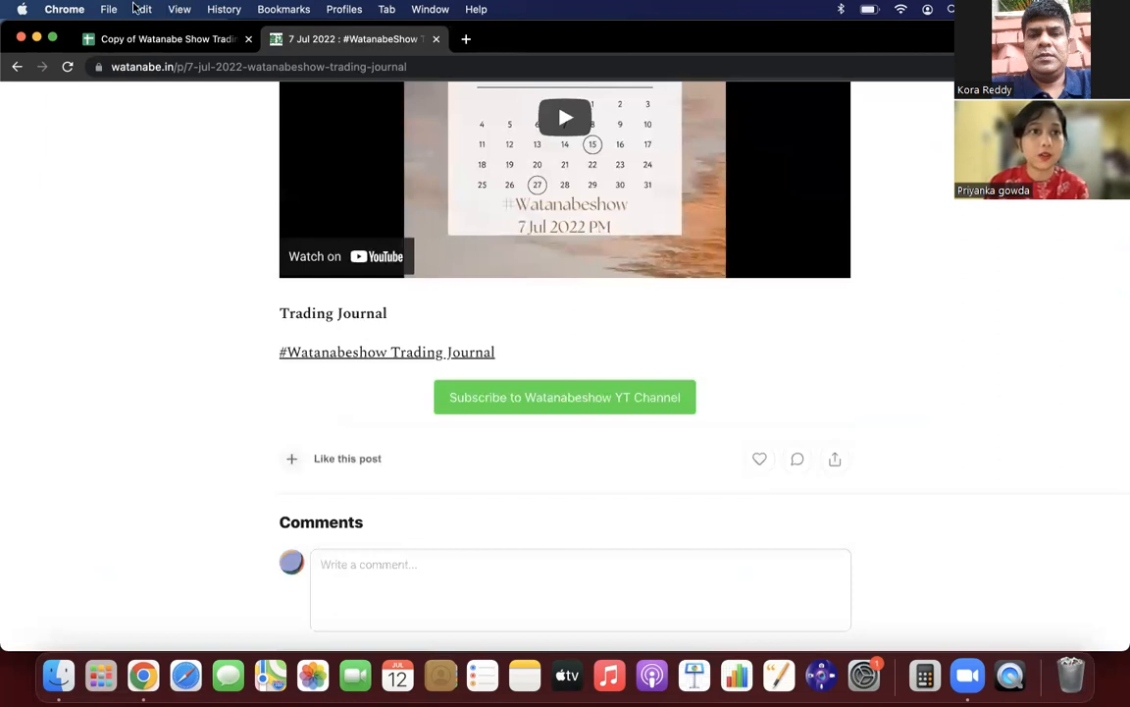
left_click(166, 39)
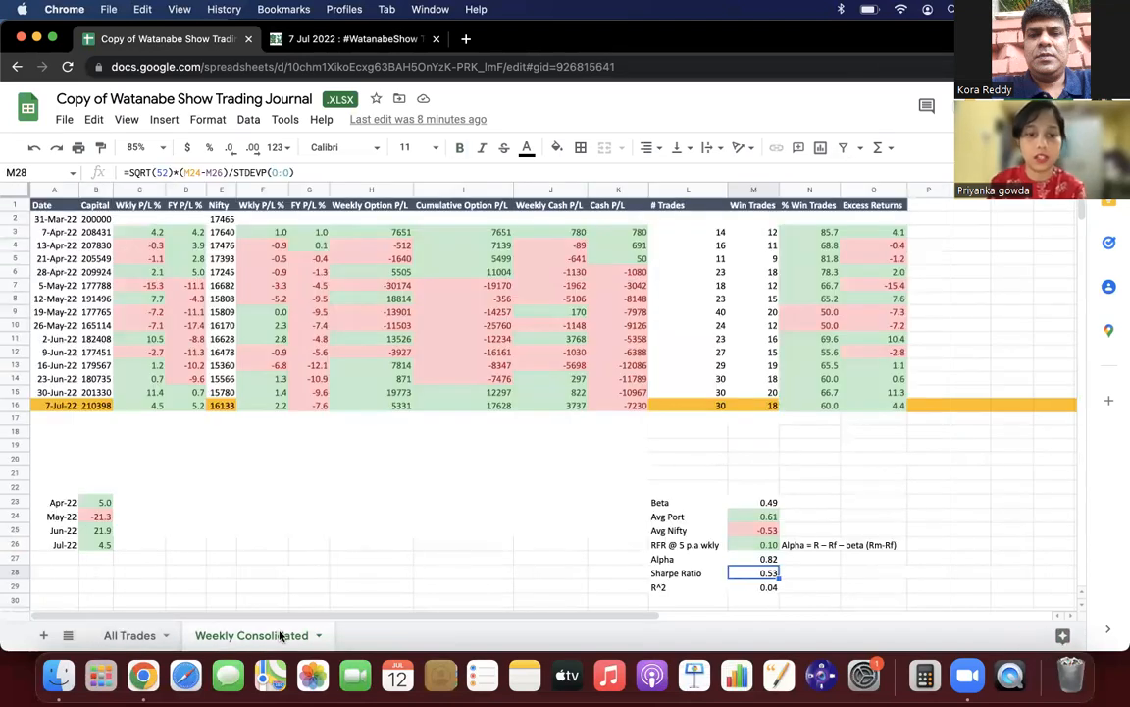
mouse_move(299, 620)
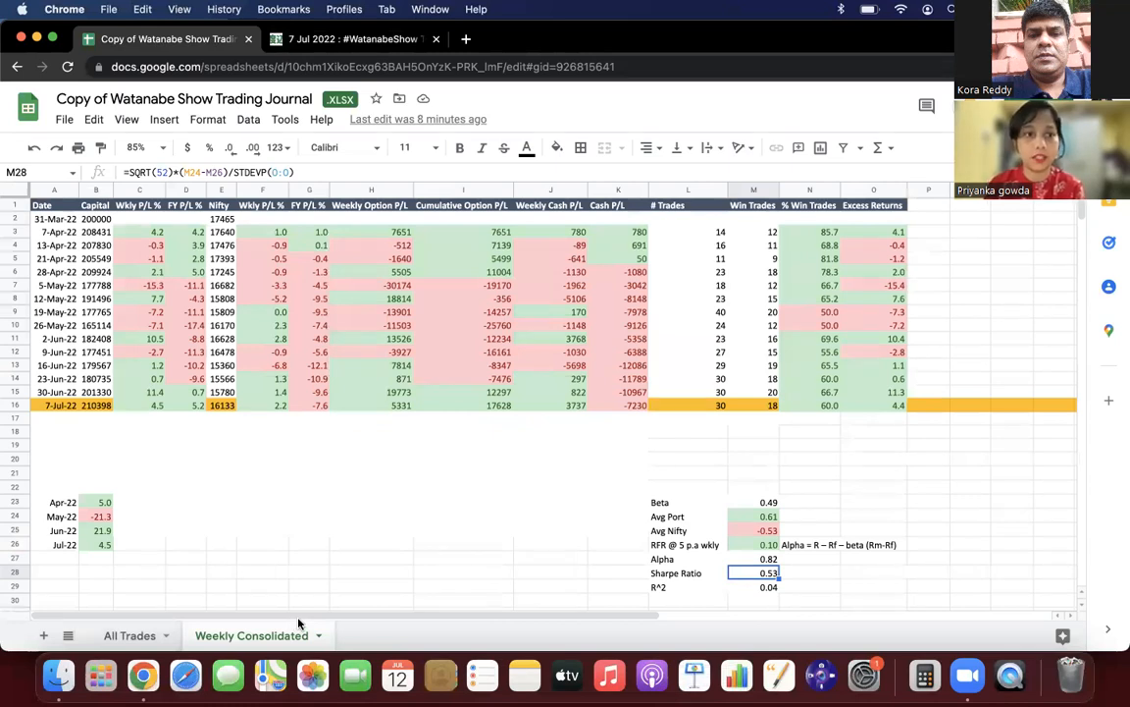
mouse_move(248, 597)
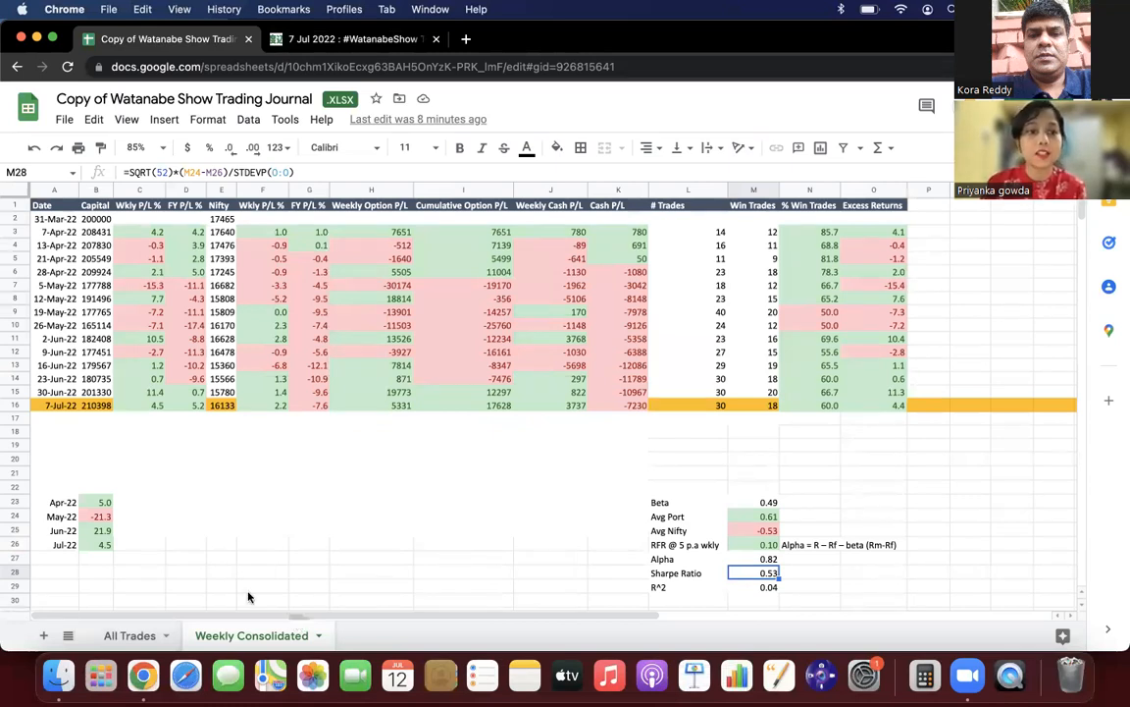
left_click(687, 404)
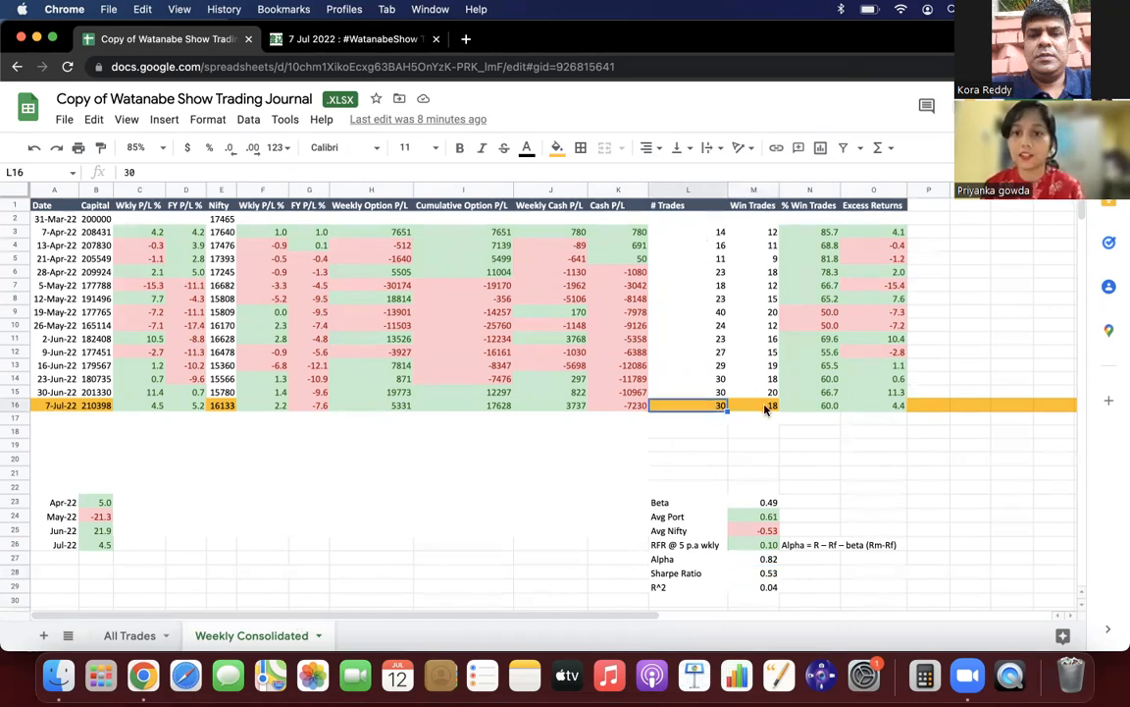
left_click(754, 404)
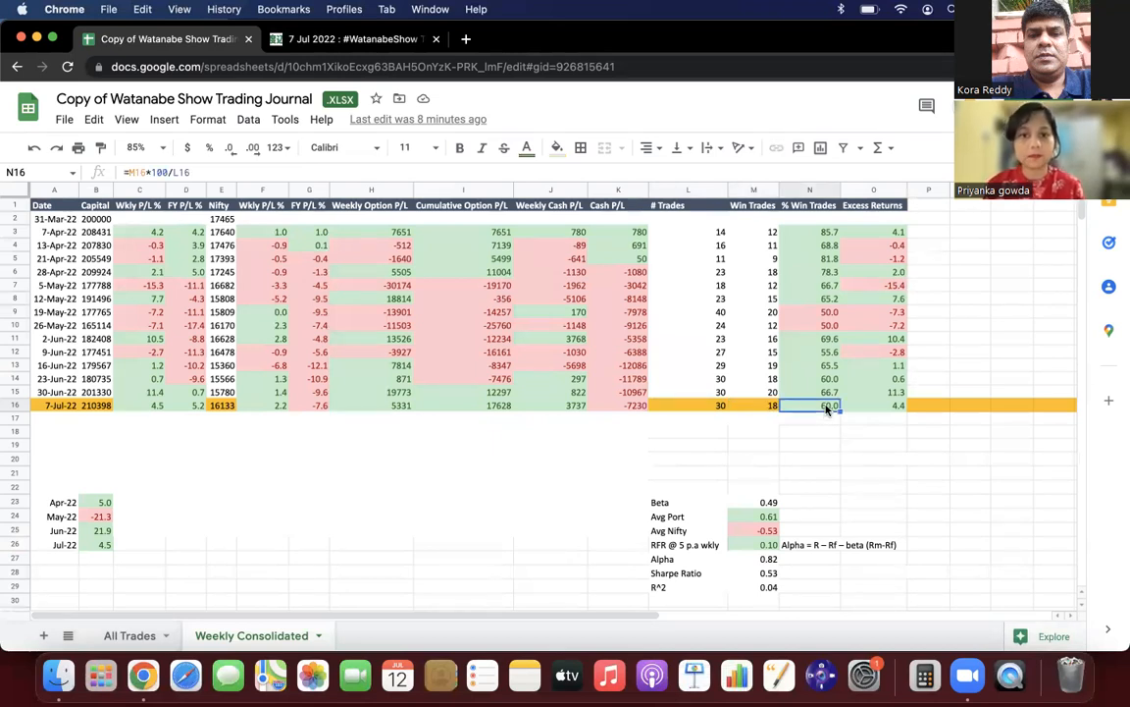
mouse_move(383, 422)
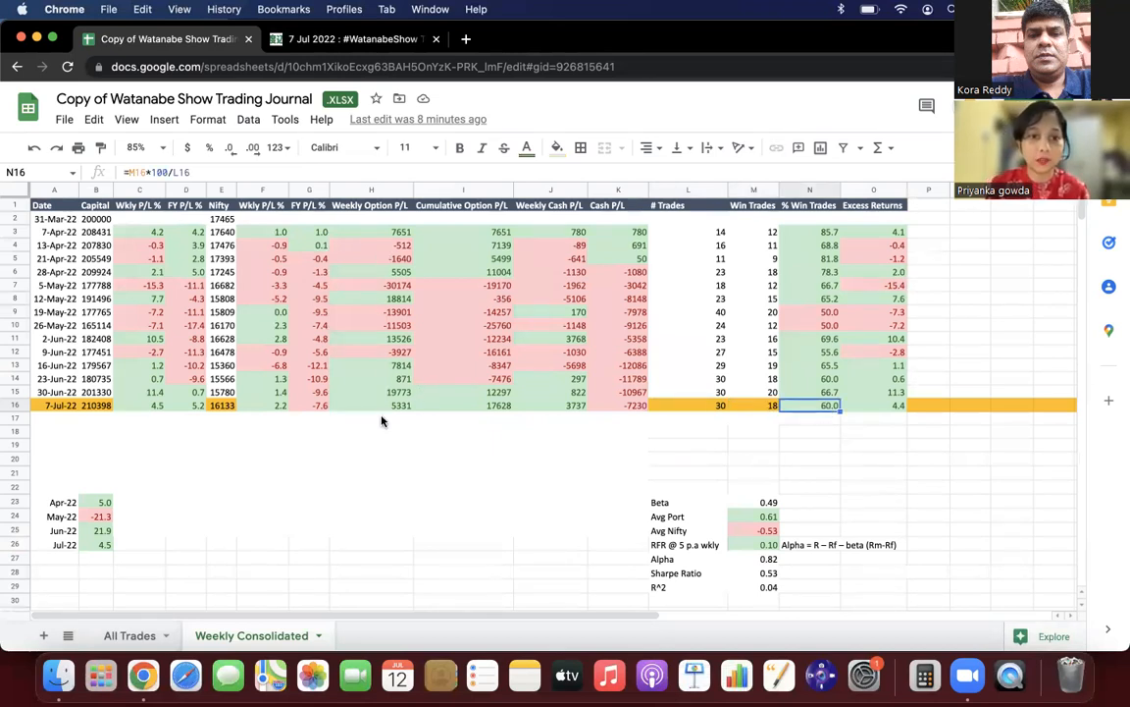
left_click(371, 404)
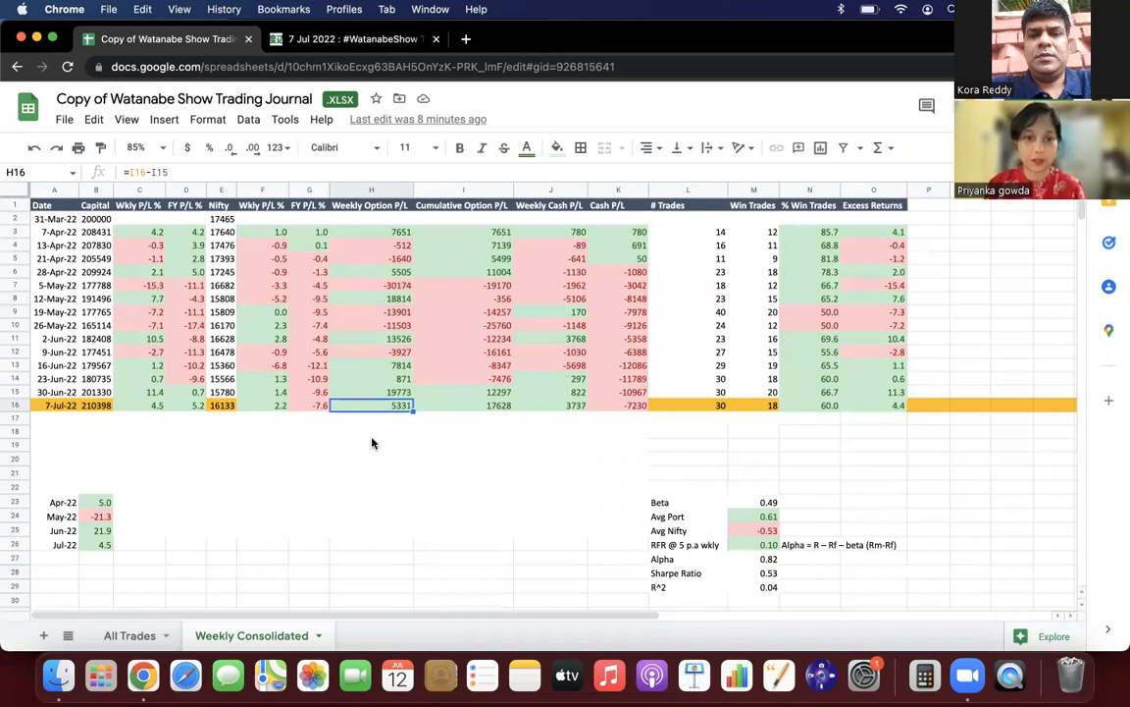
mouse_move(228, 416)
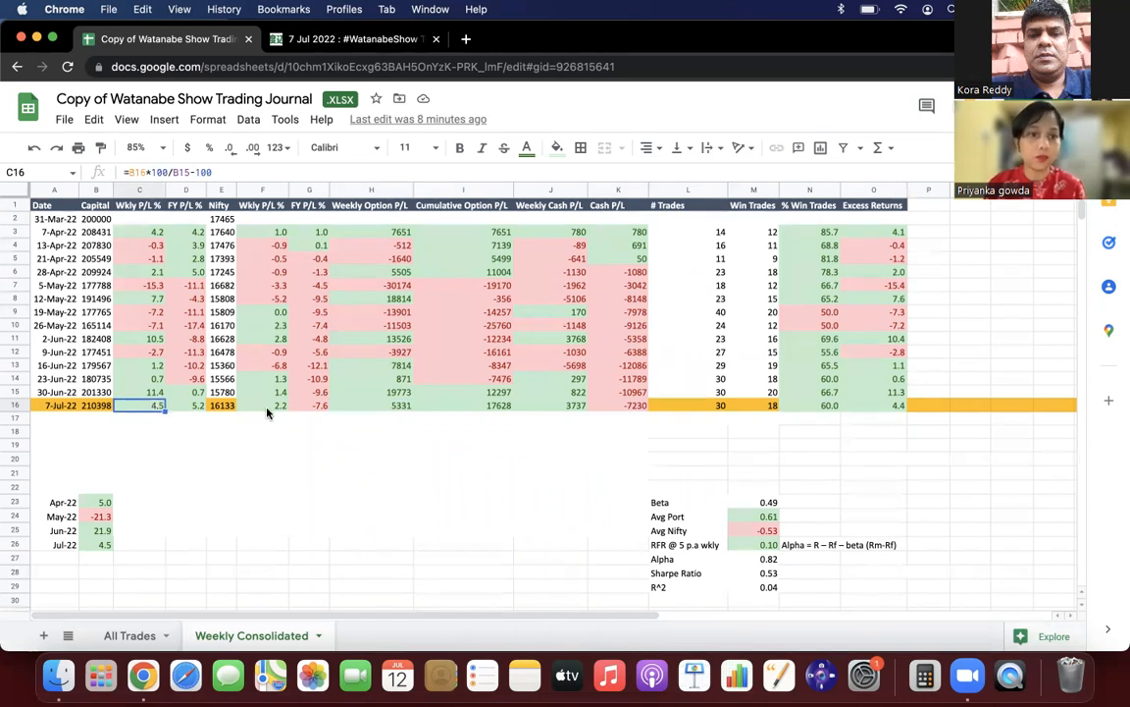
left_click(279, 404)
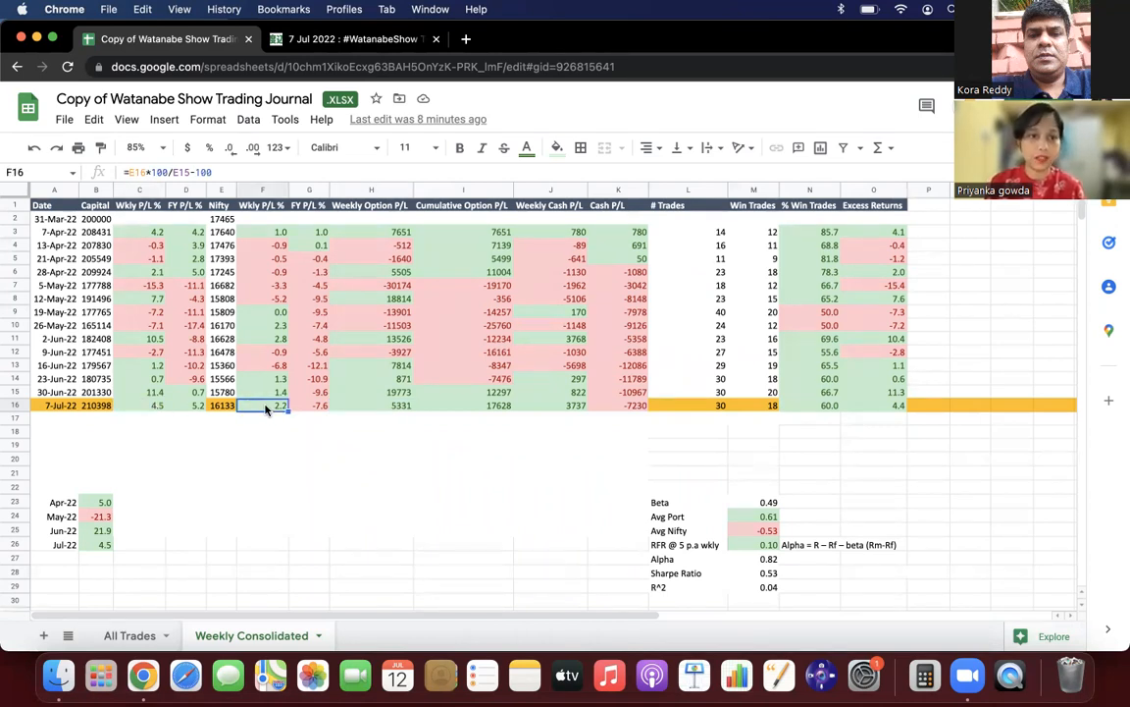
left_click(185, 404)
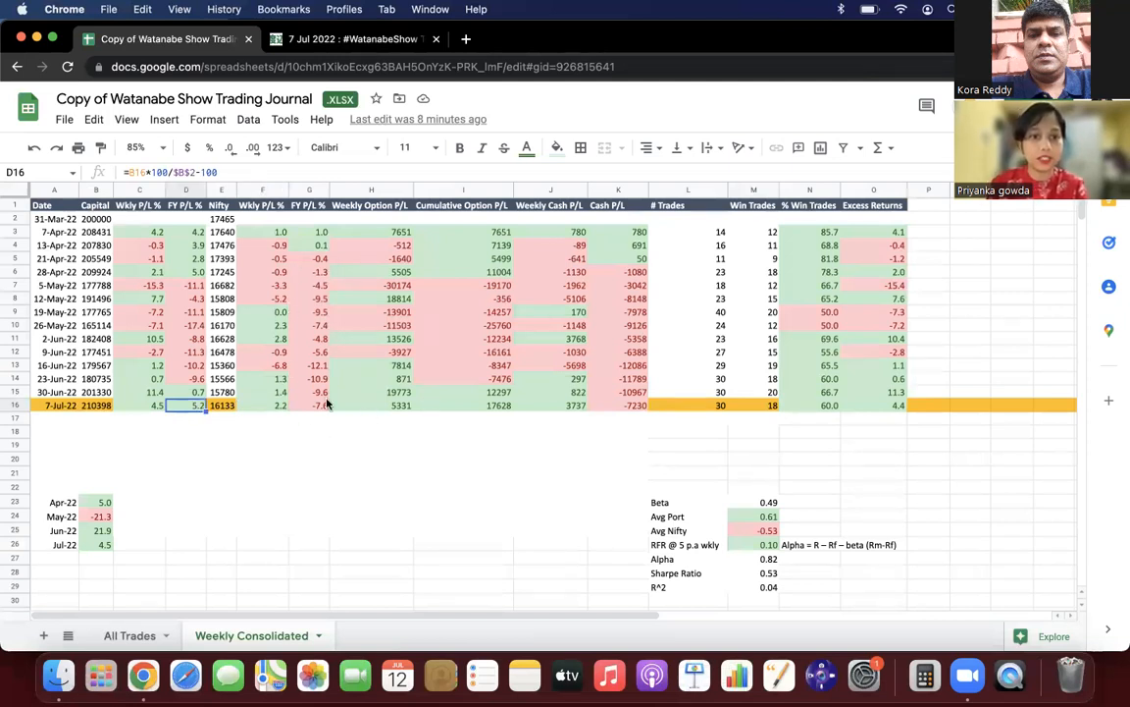
left_click(318, 404)
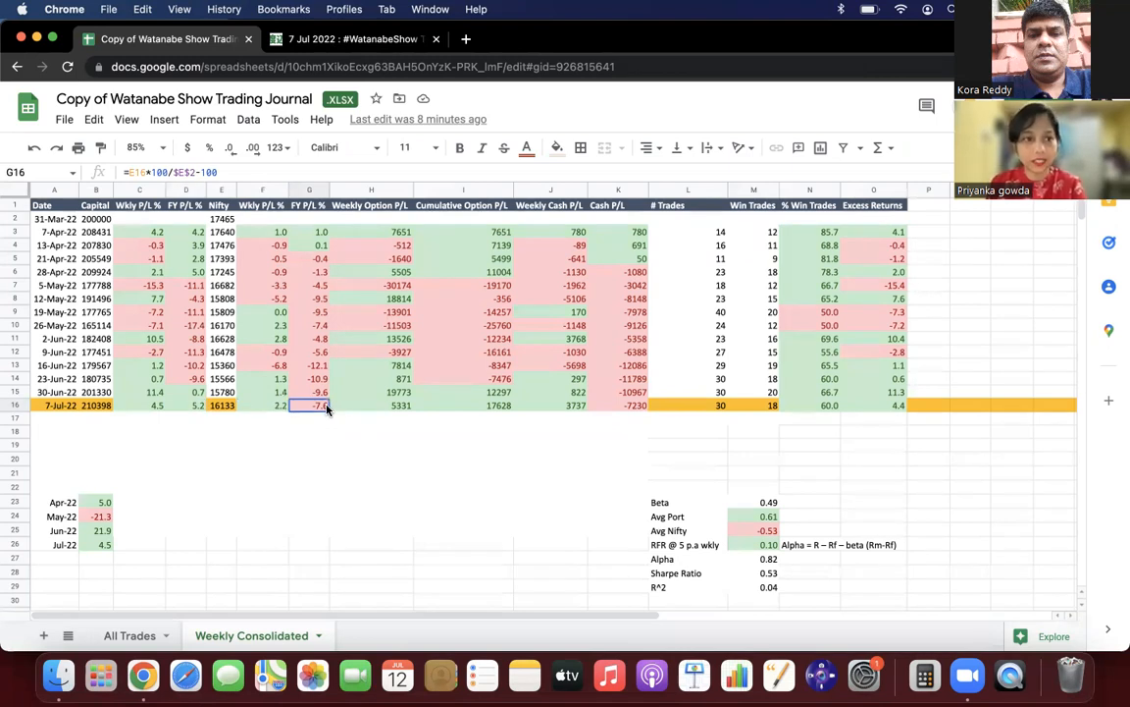
left_click(55, 271)
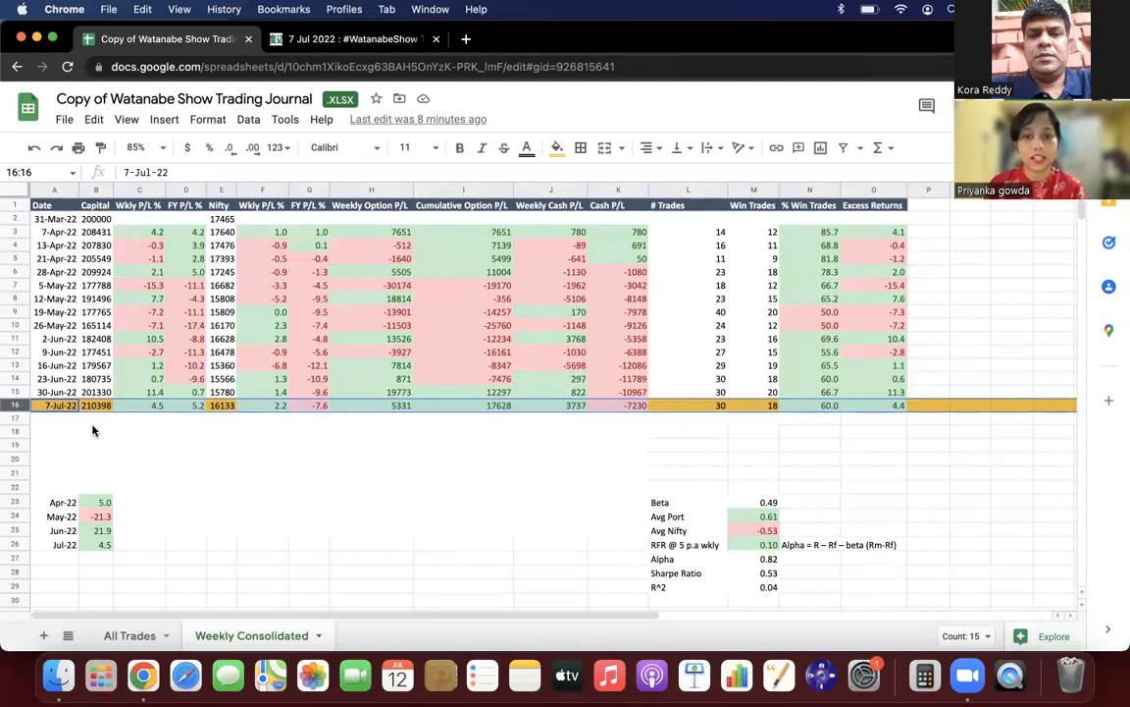
mouse_move(271, 499)
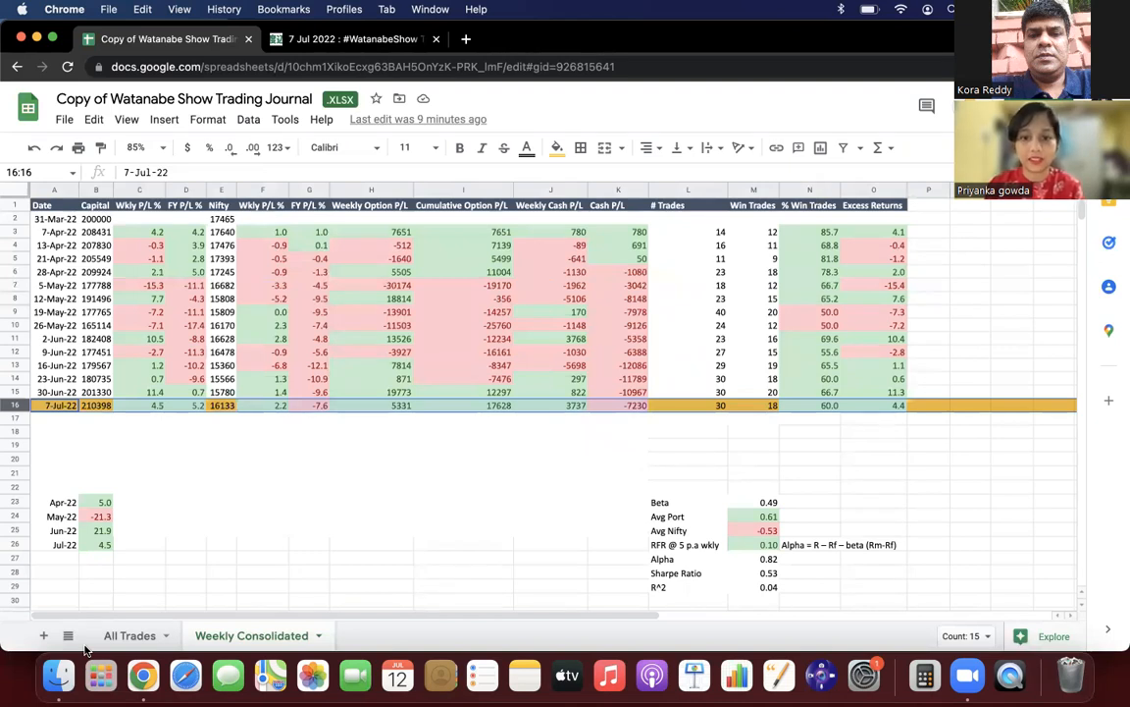
mouse_move(687, 565)
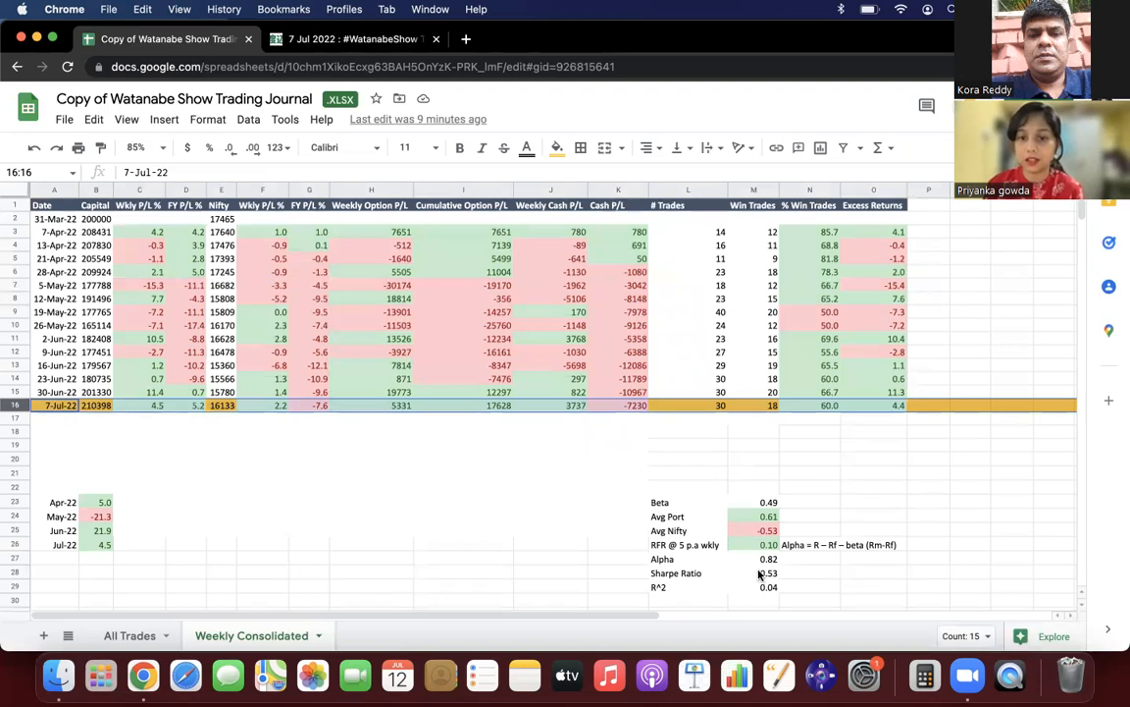
left_click(754, 573)
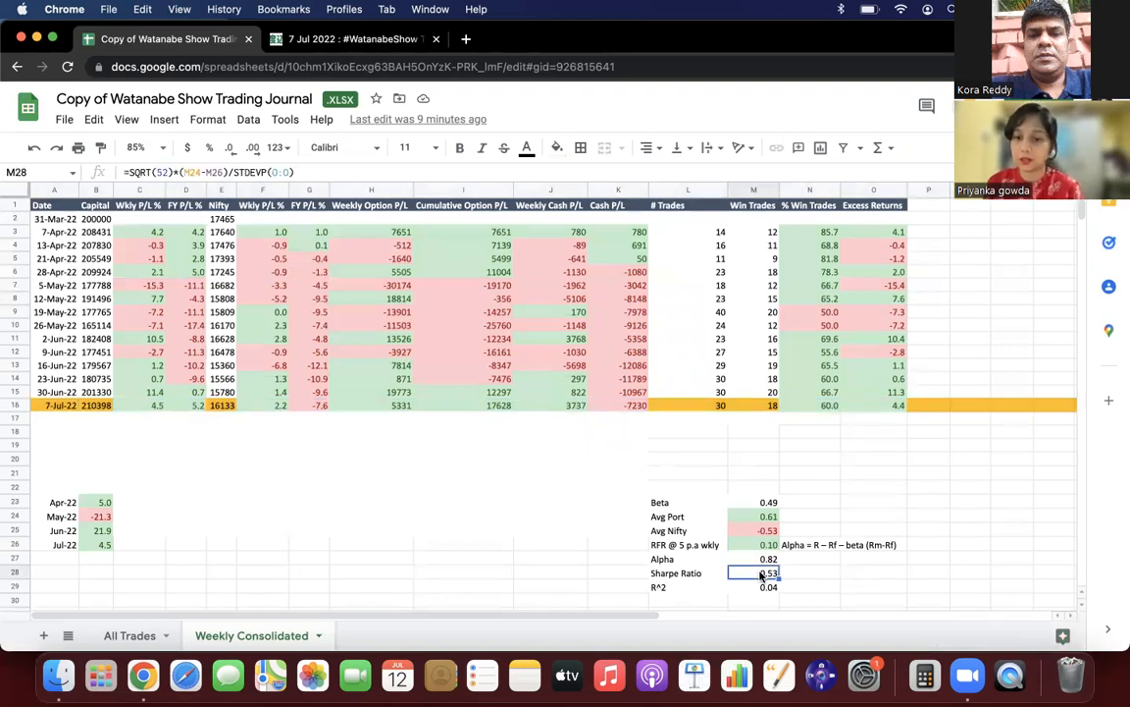
mouse_move(625, 553)
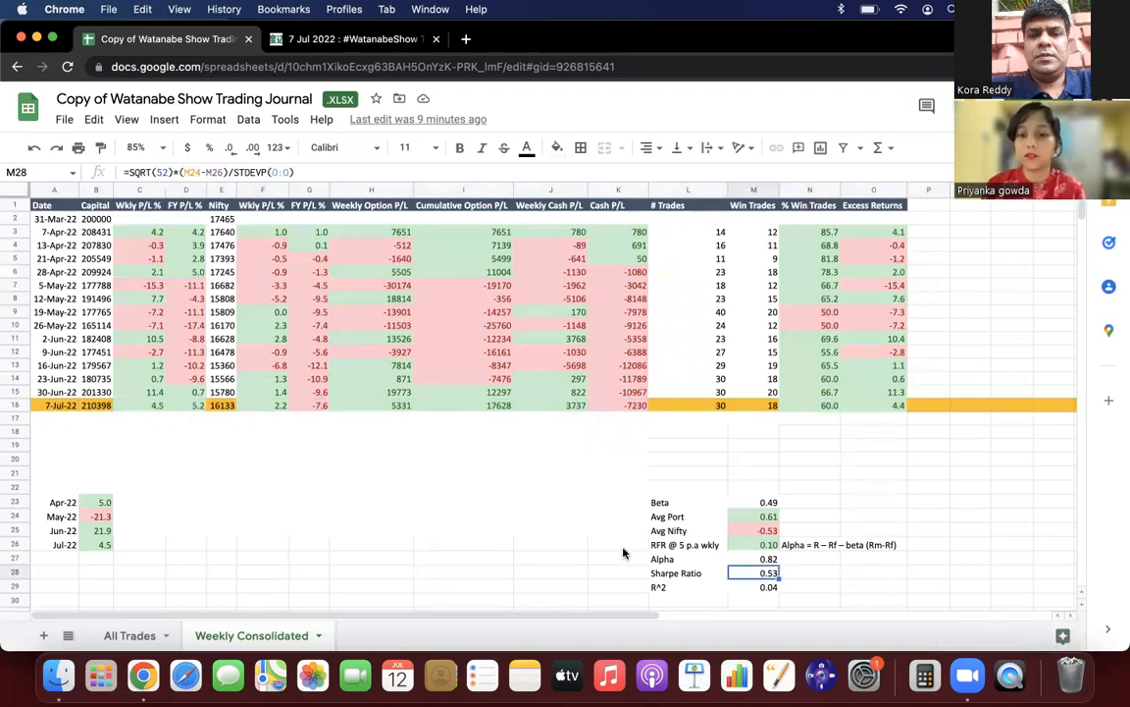